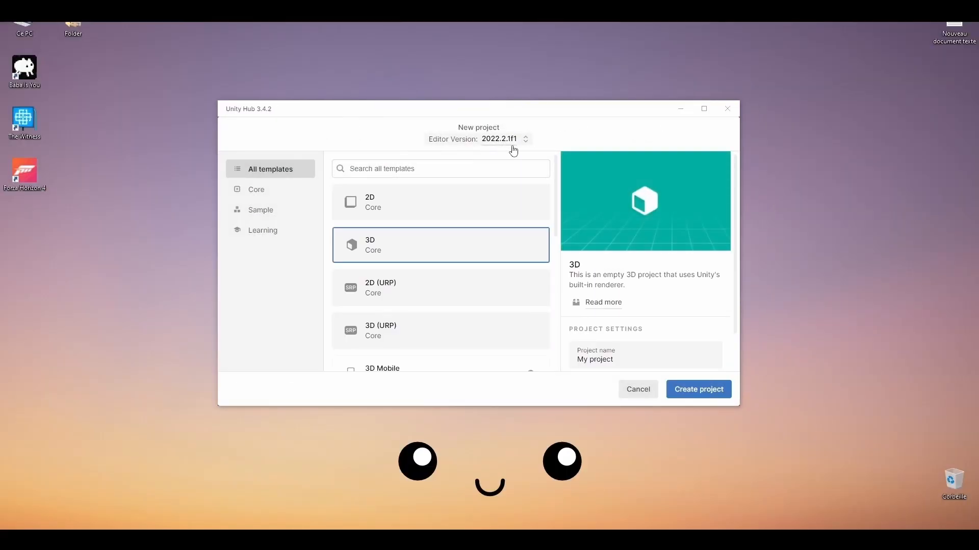
Create a 3D (URP) project named 'Frankie Trigger Course', then view the Sketchfab character page.
{"action": "left_click", "coordinate": [440, 330]}
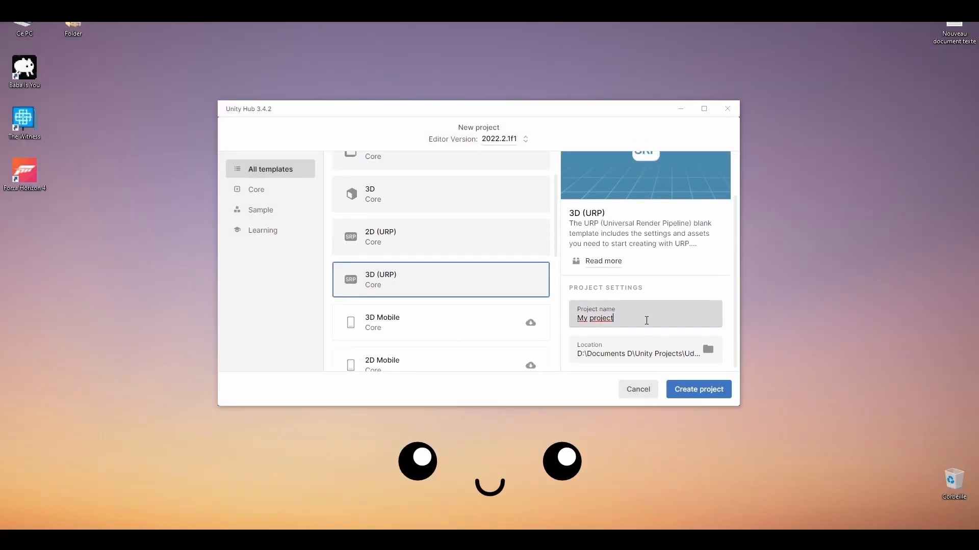
{"action": "type", "text": "Frankie Trigger Course"}
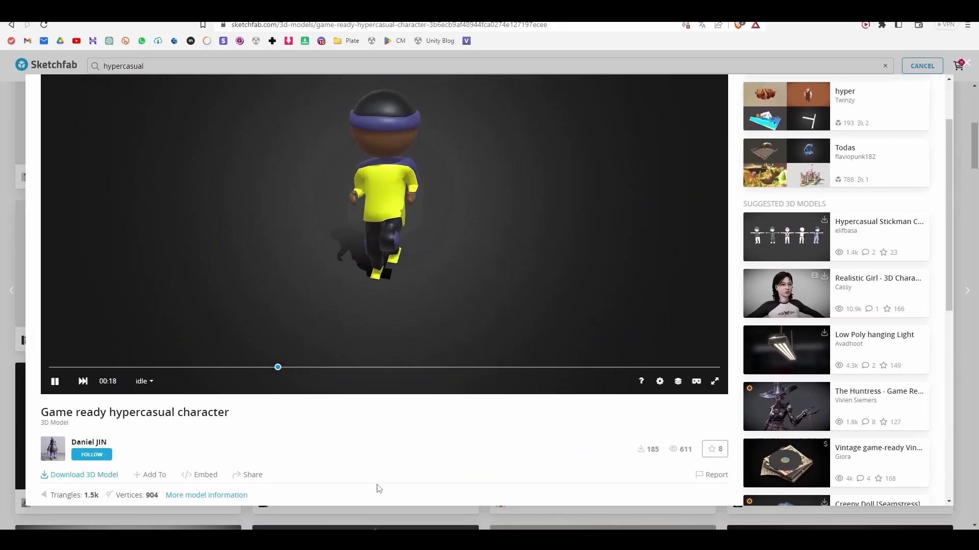
{"action": "scroll", "scroll_direction": "down", "scroll_amount": 3}
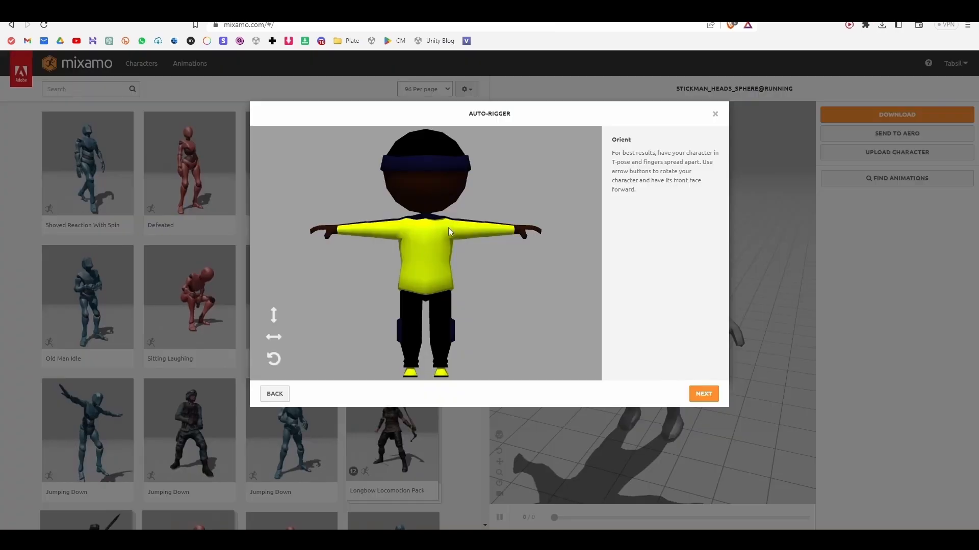
Accept the character's orientation and place the knee markers on the T-posed model.
{"action": "left_click", "coordinate": [702, 393]}
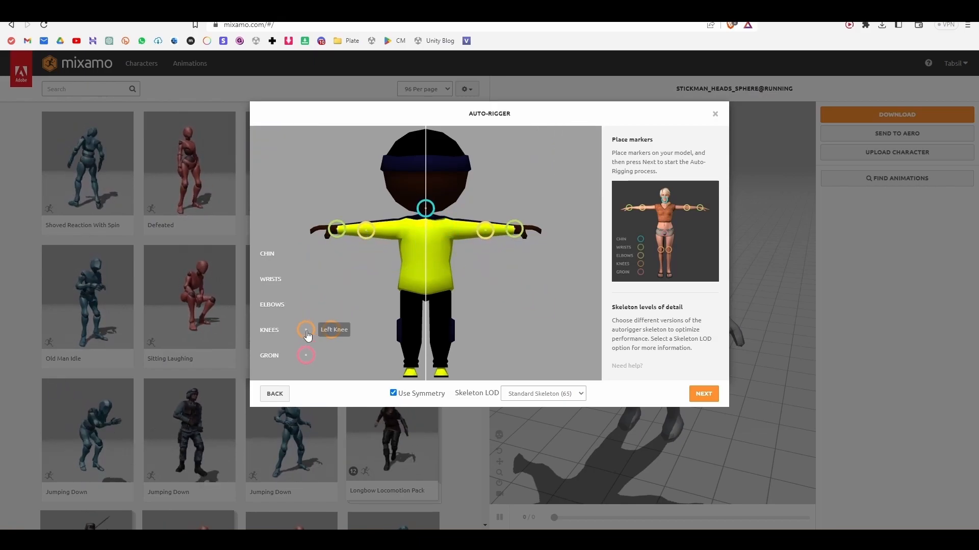
{"action": "left_click", "coordinate": [305, 332]}
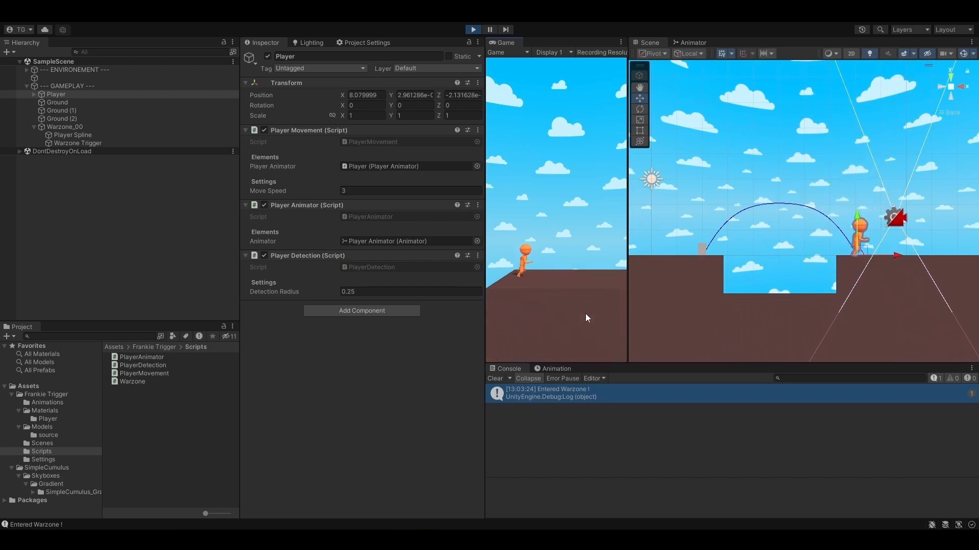
Select Warzone_00 to inspect its spline and flip animation settings during play mode.
{"action": "left_click", "coordinate": [64, 126]}
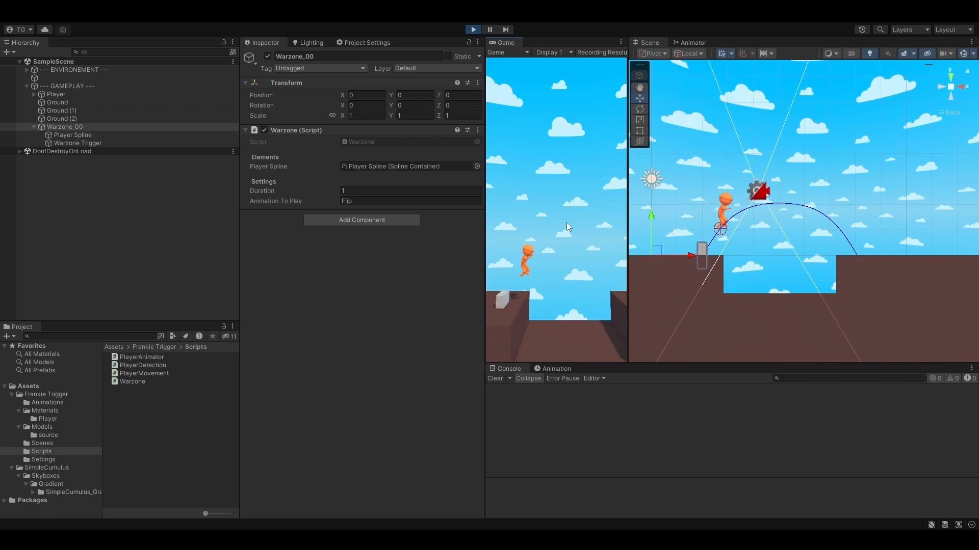